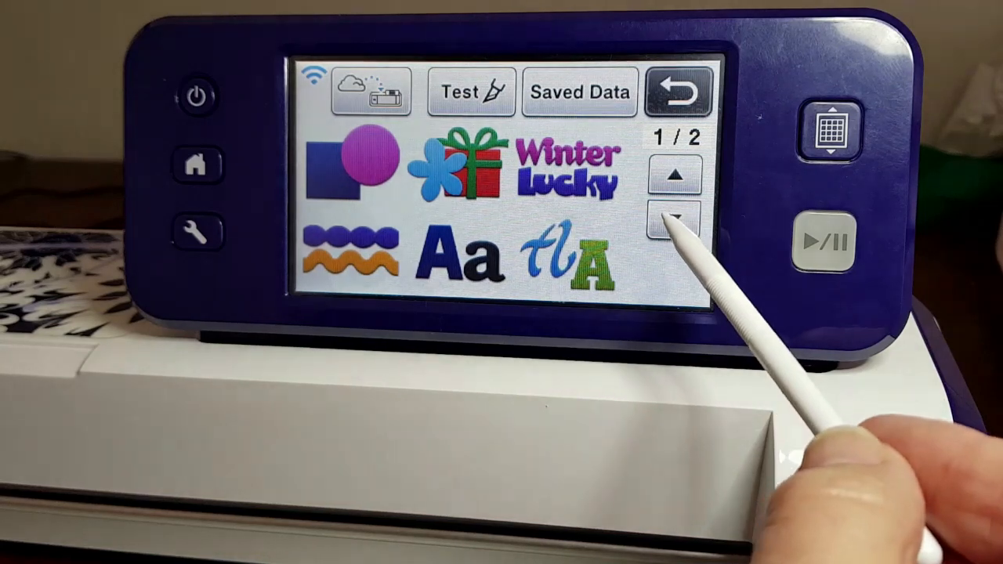
left_click(676, 218)
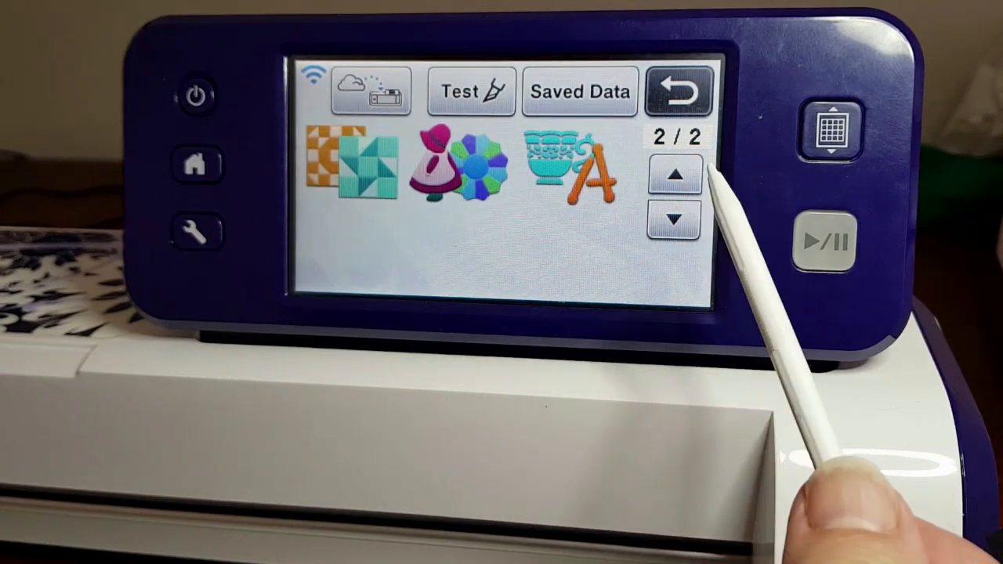
left_click(674, 172)
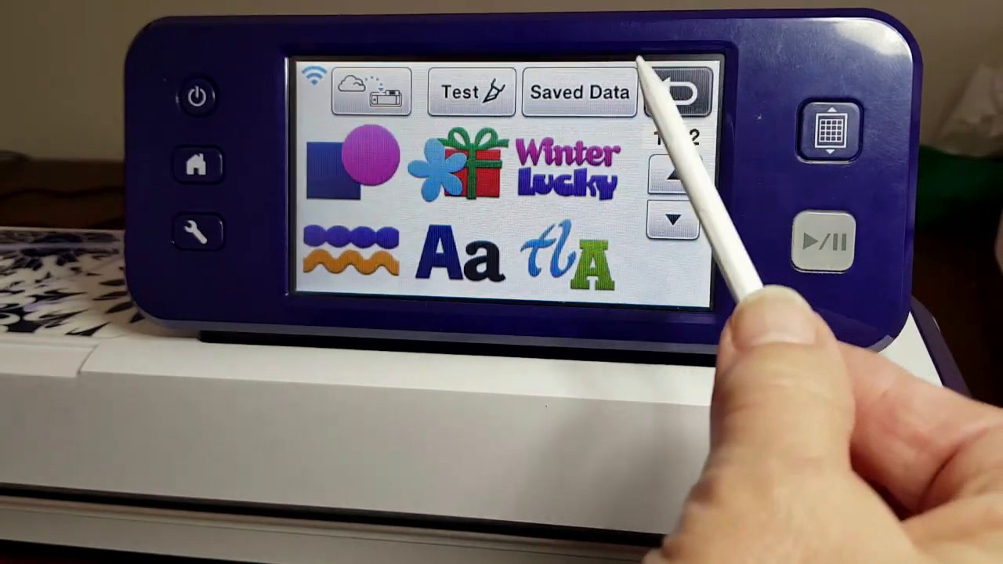